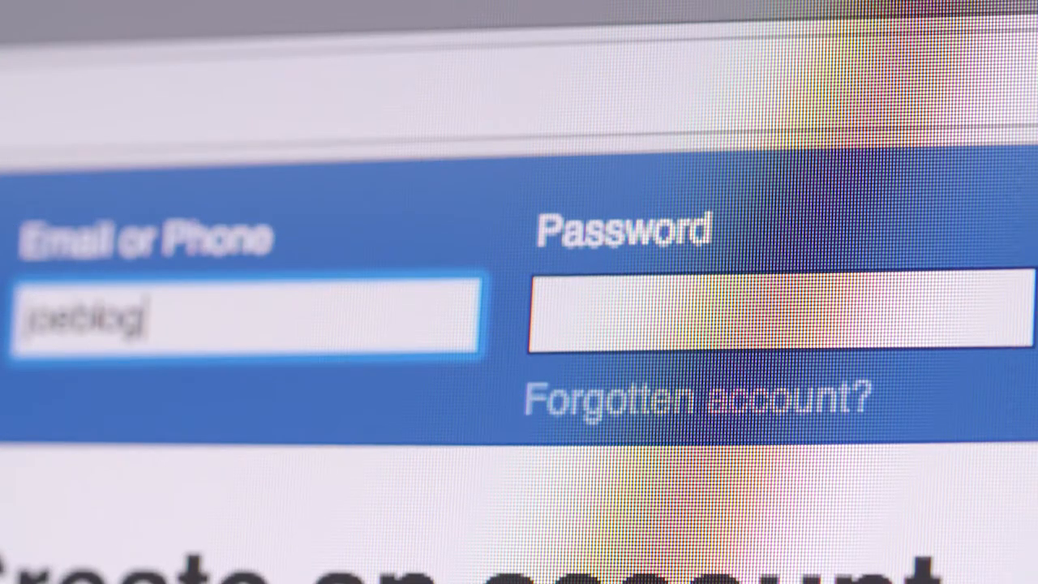
text(@mail.d)
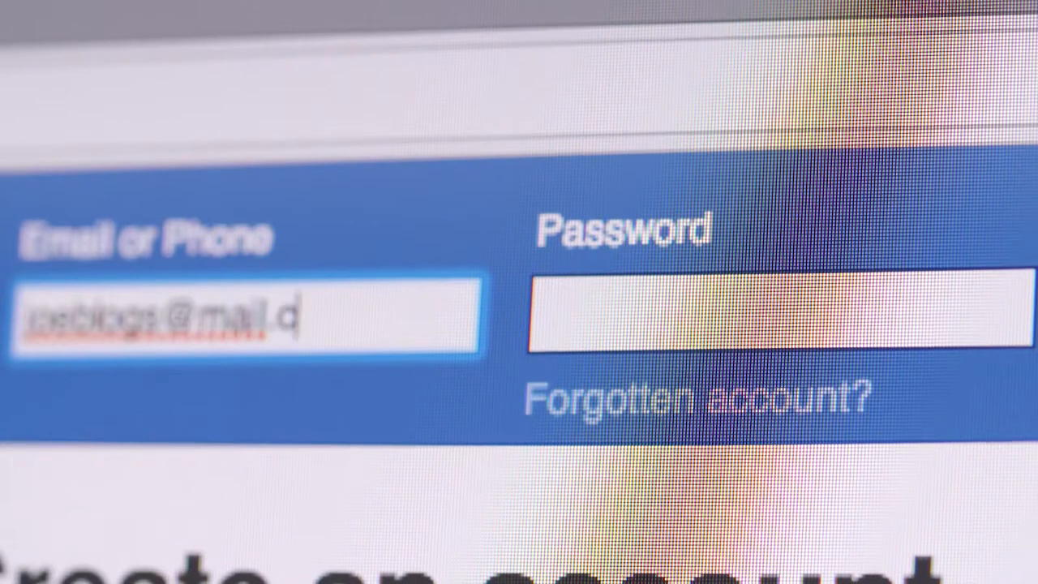
click(778, 316)
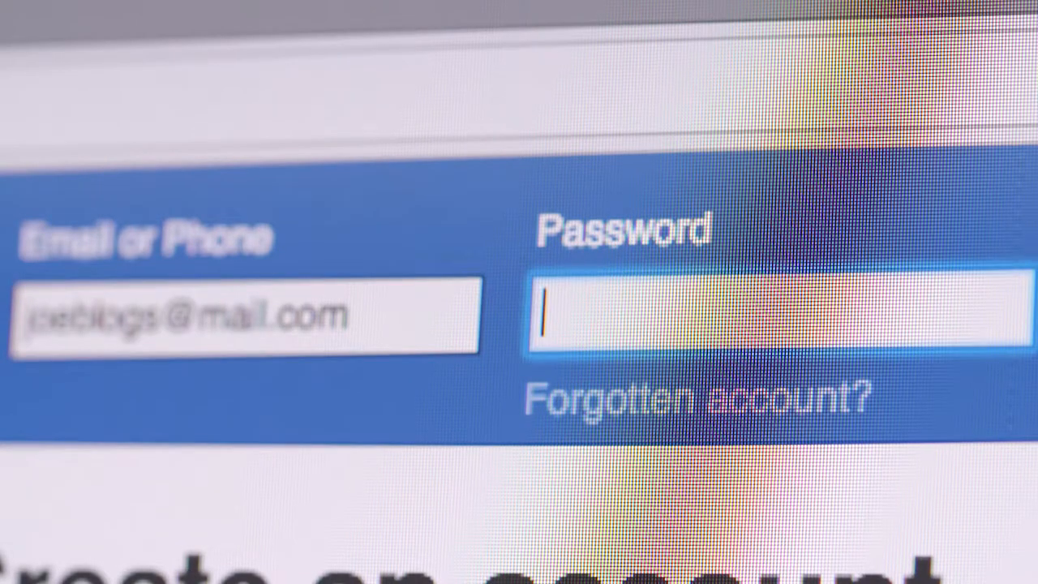
text(password)
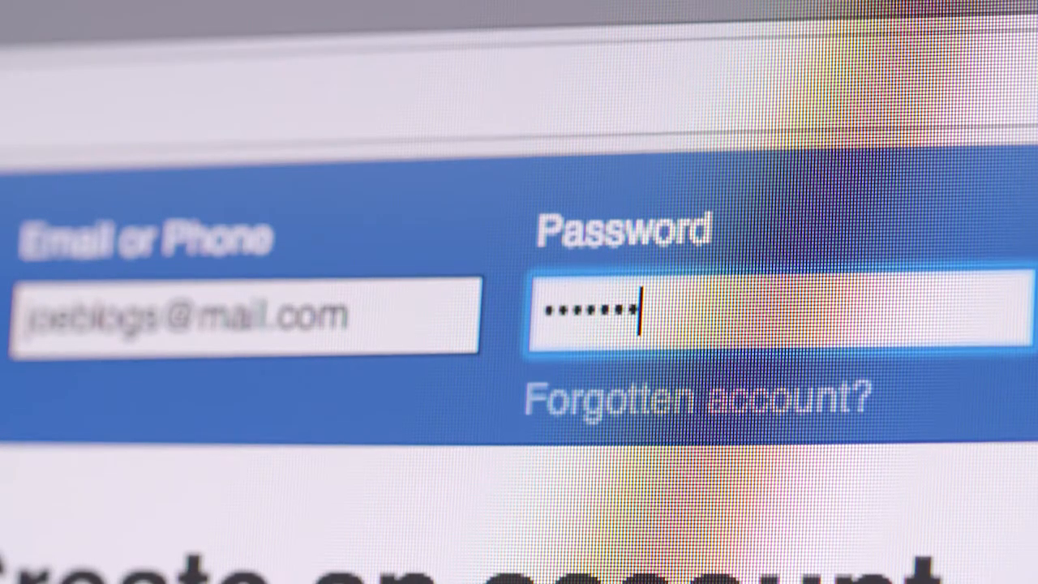